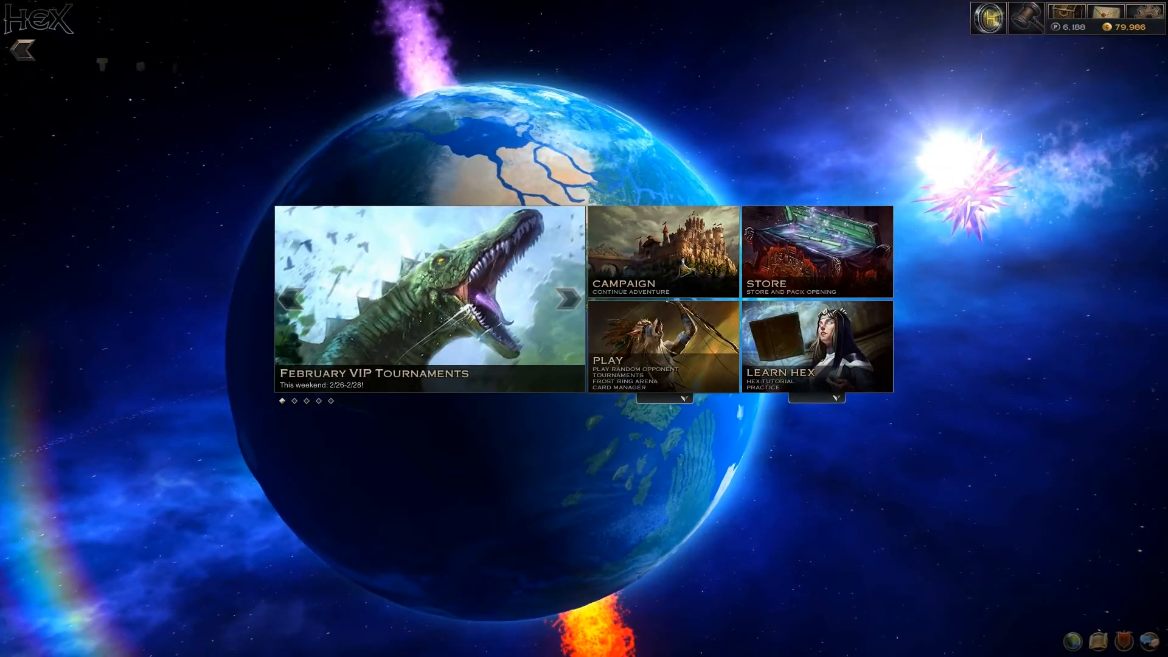
# Step: Bring up the treasure chest spin screen from the main menu
pyautogui.click(818, 251)
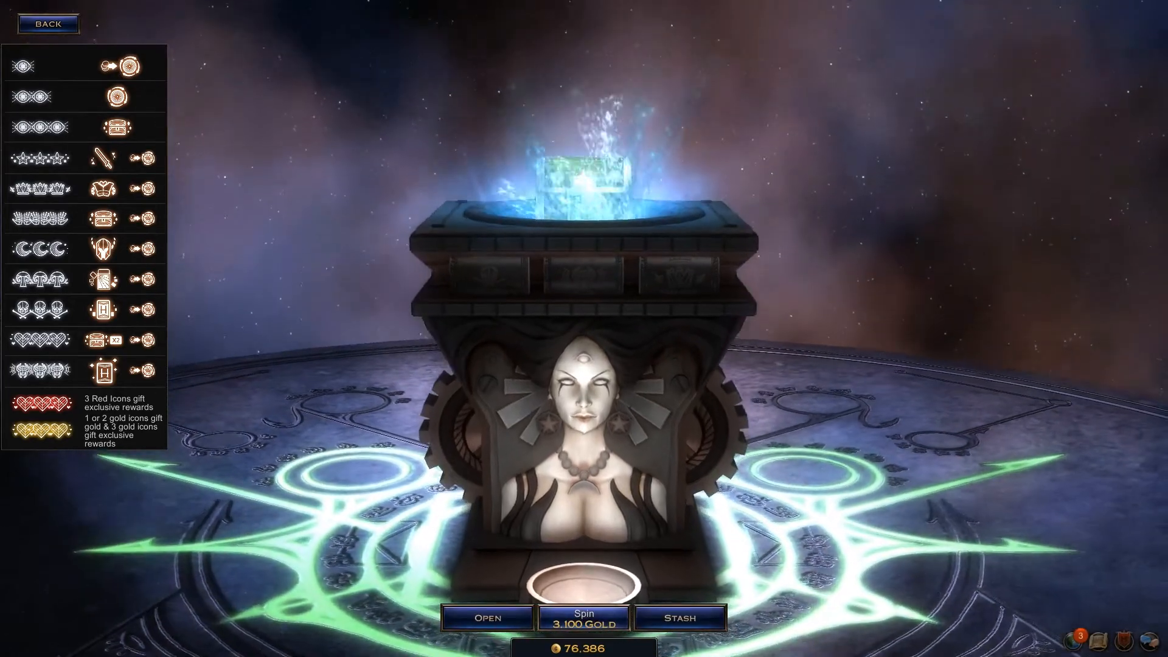
pyautogui.click(583, 618)
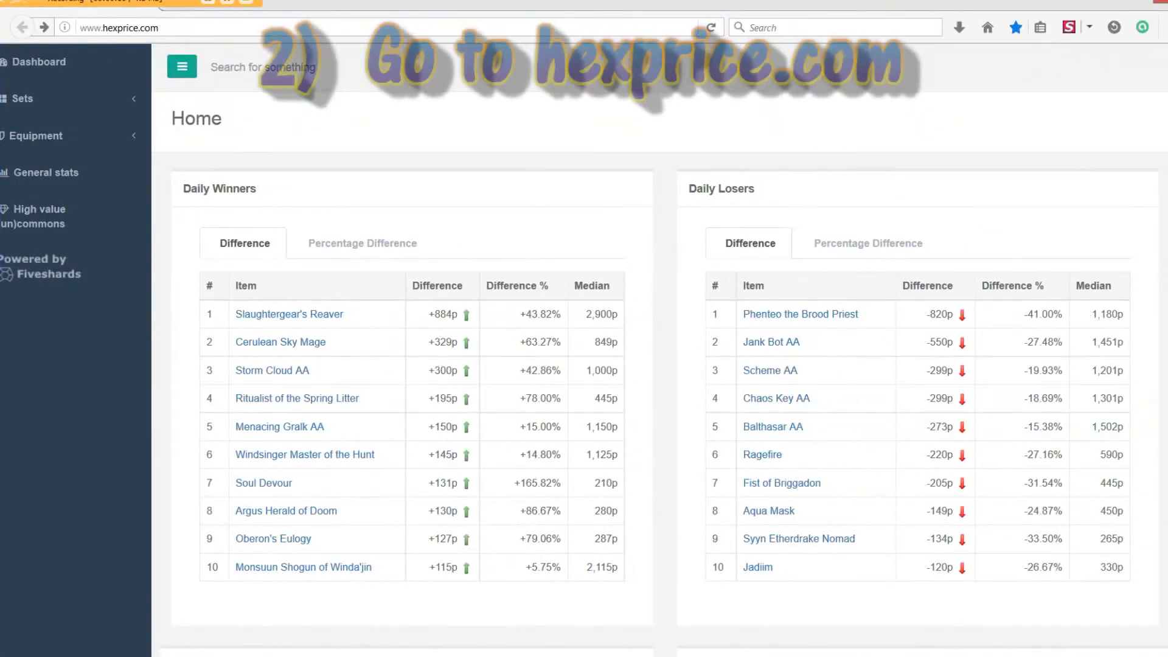
pyautogui.scroll(-3)
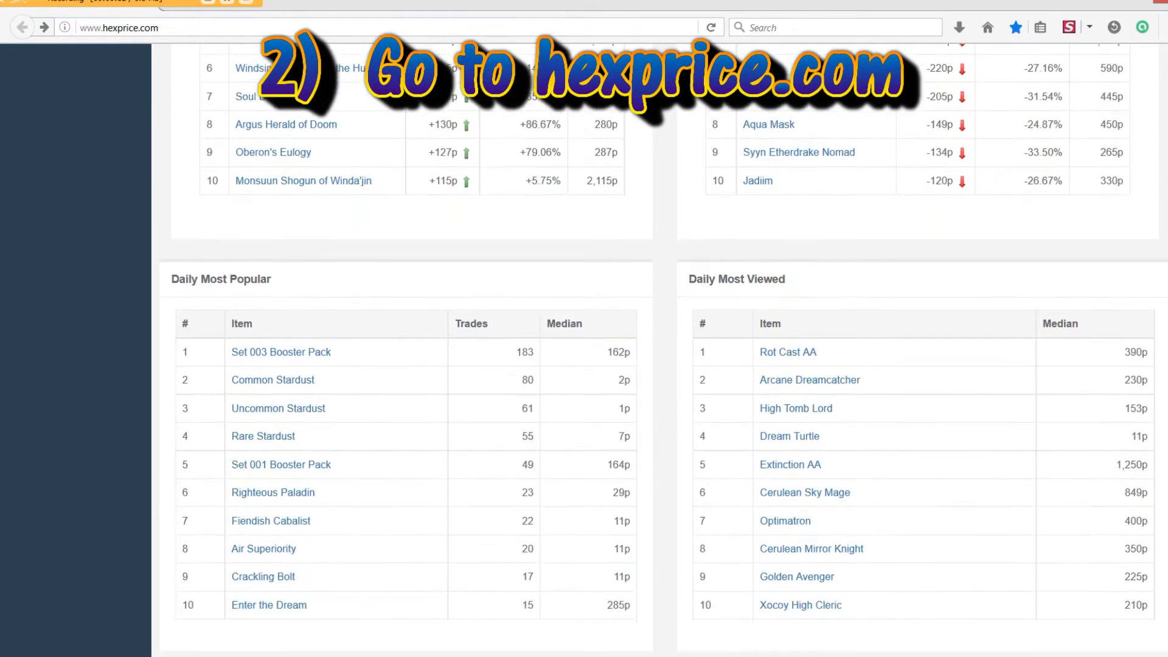
pyautogui.scroll(-3)
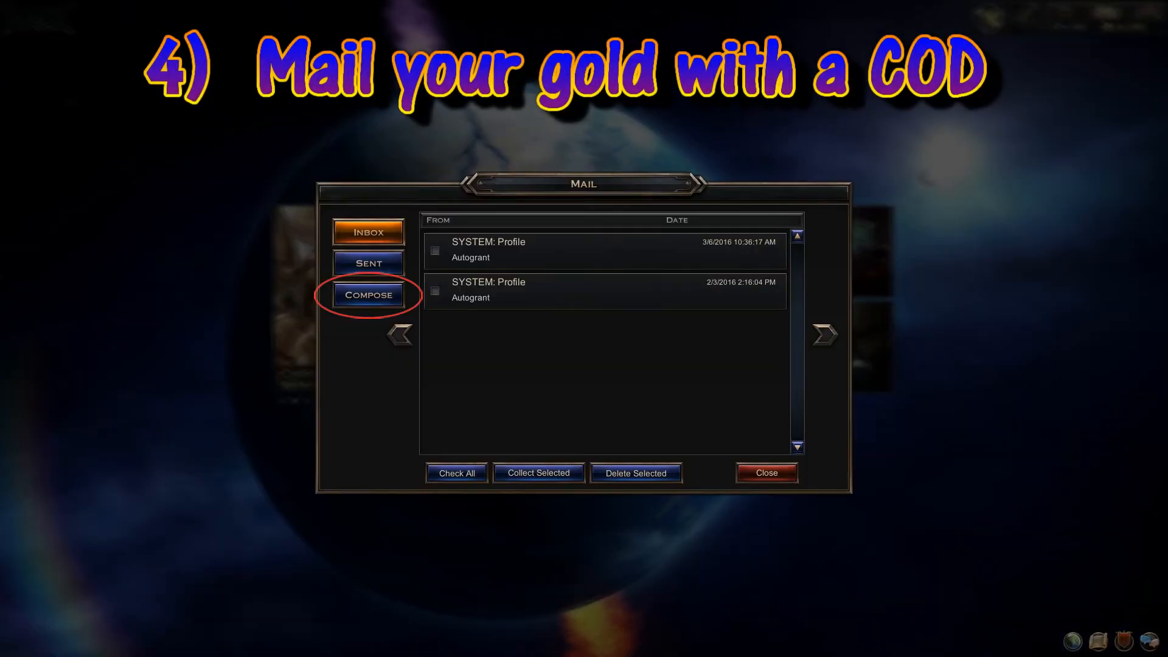
# Step: Compose a mail with a 100-platinum COD and 15,000 gold attached, then send it
pyautogui.click(368, 294)
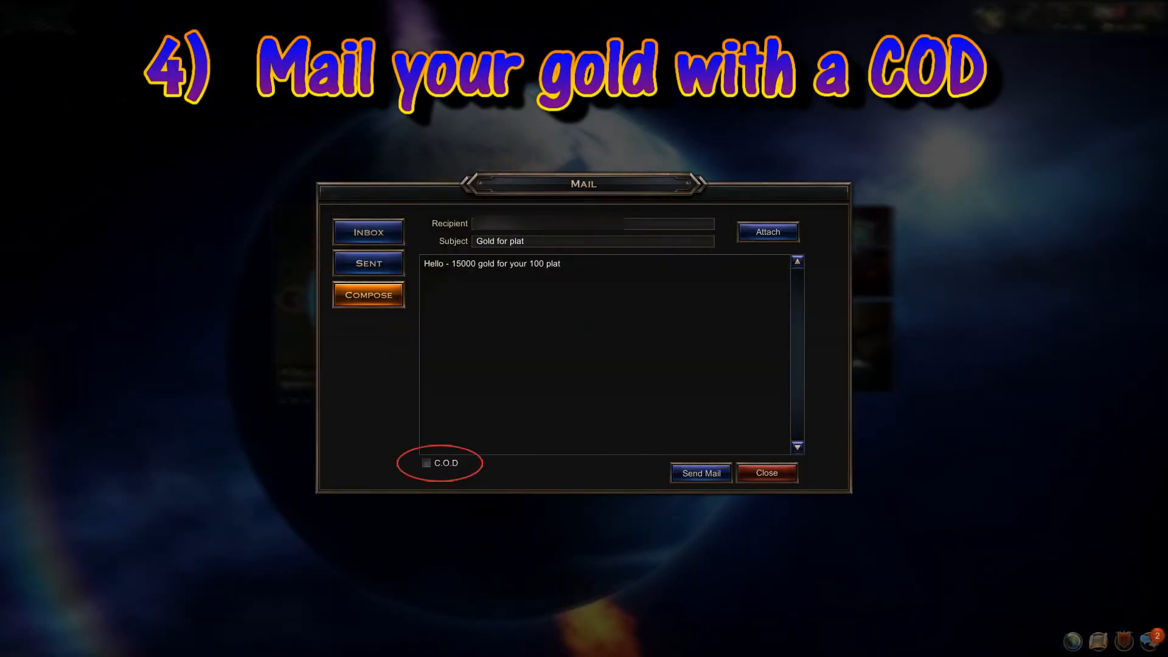
pyautogui.click(426, 462)
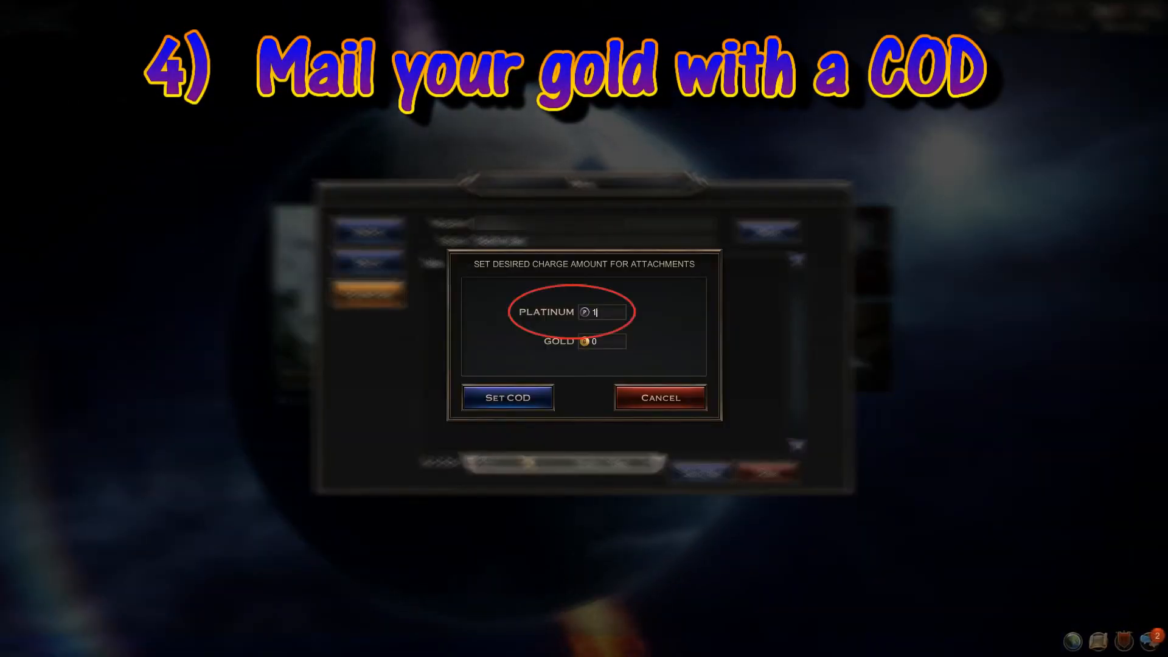
pyautogui.click(507, 397)
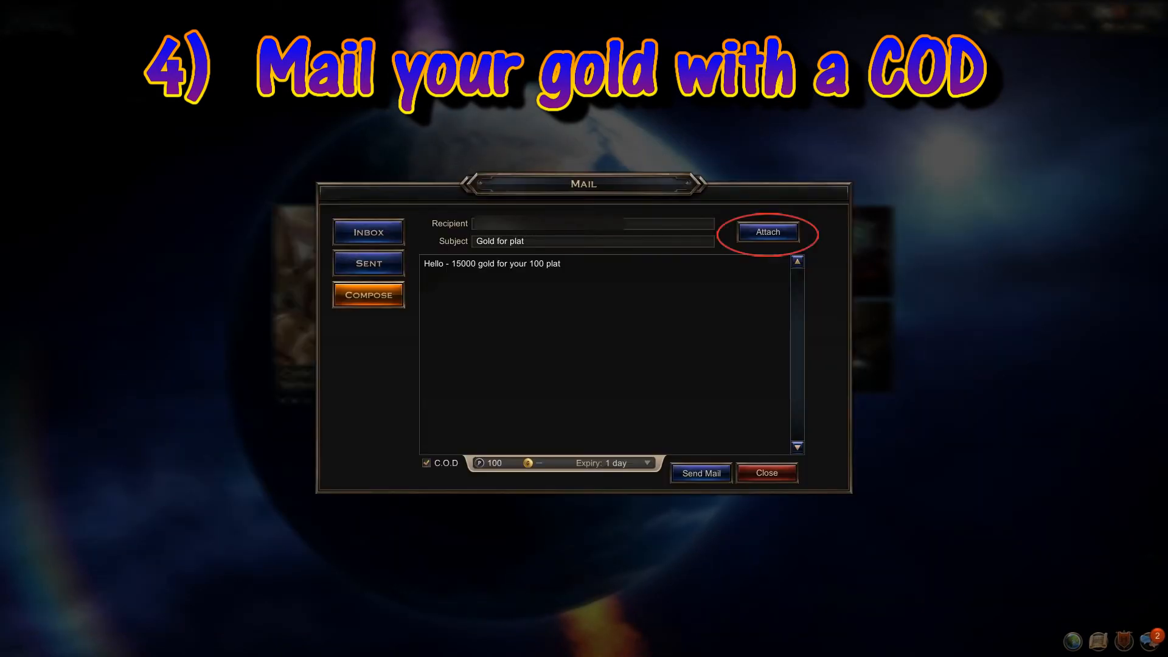
pyautogui.click(768, 232)
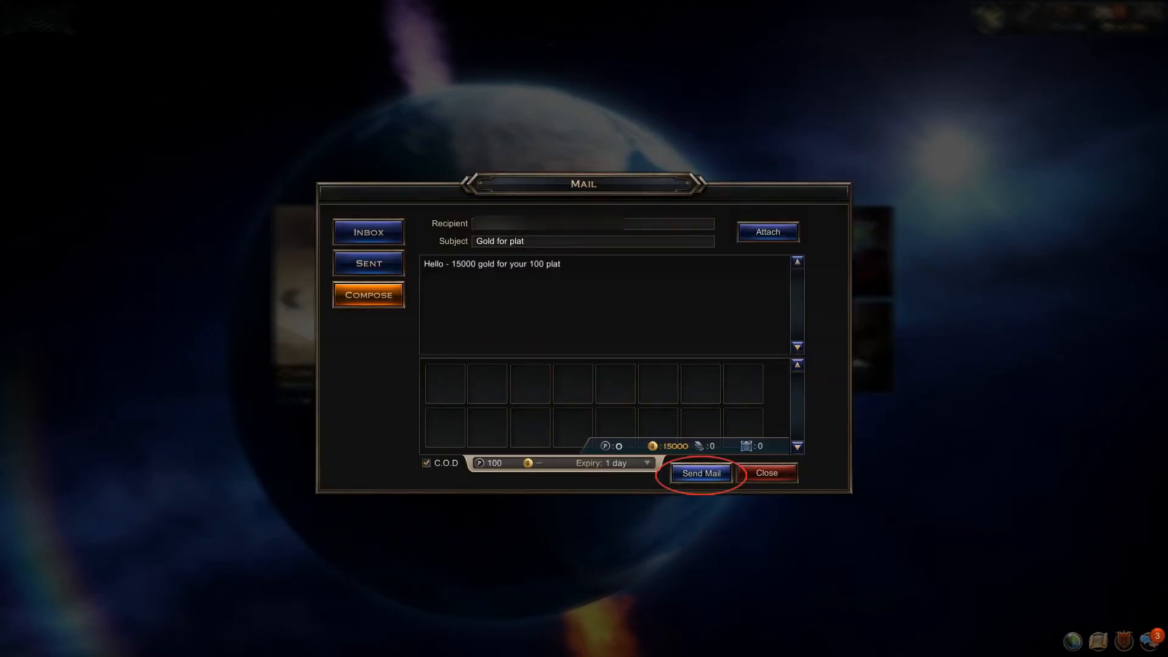
pyautogui.click(701, 472)
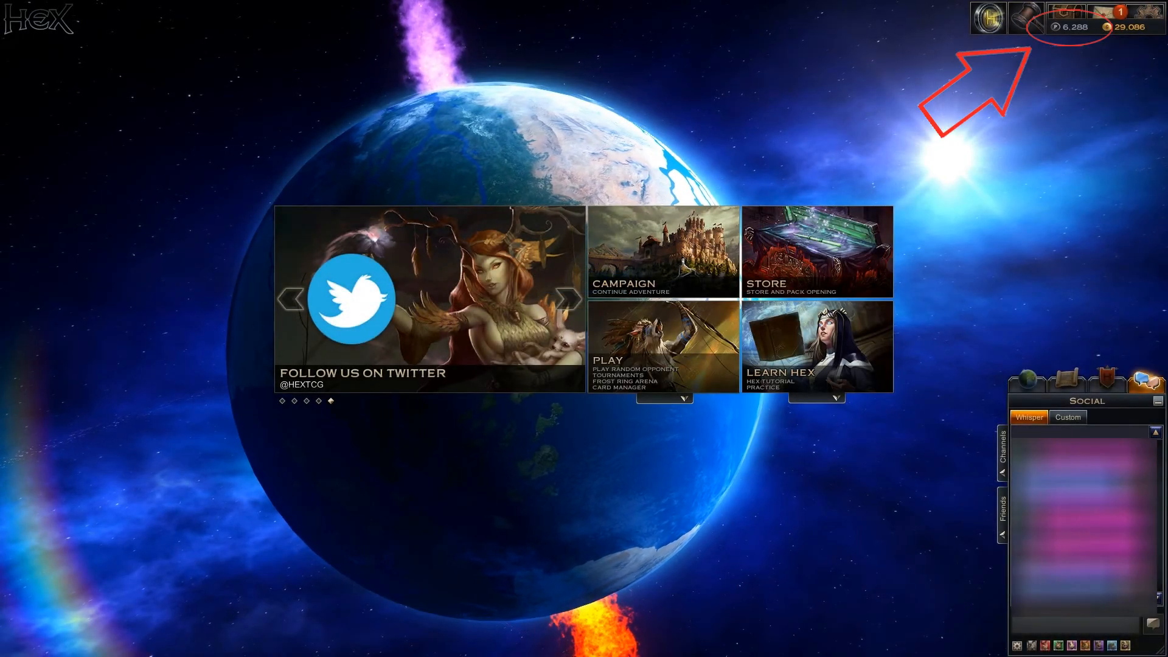